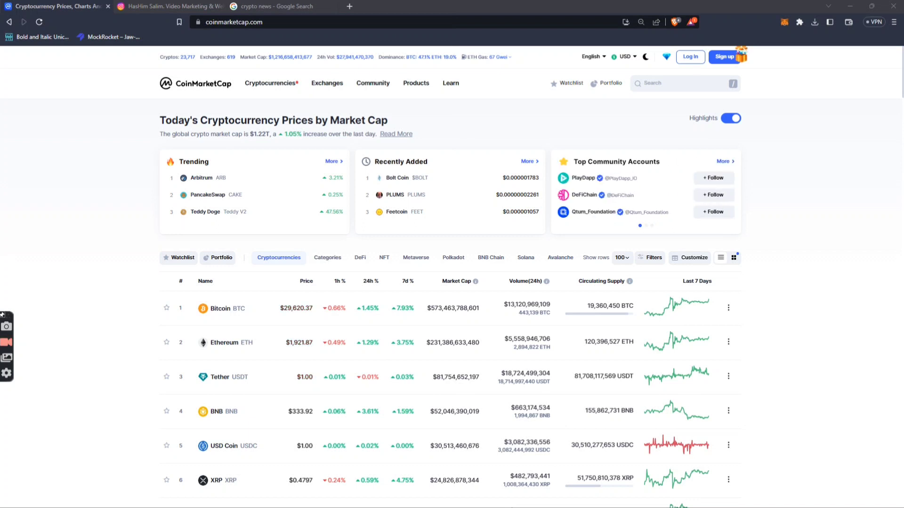
{"action": "mouse_move", "coordinate": [718, 239]}
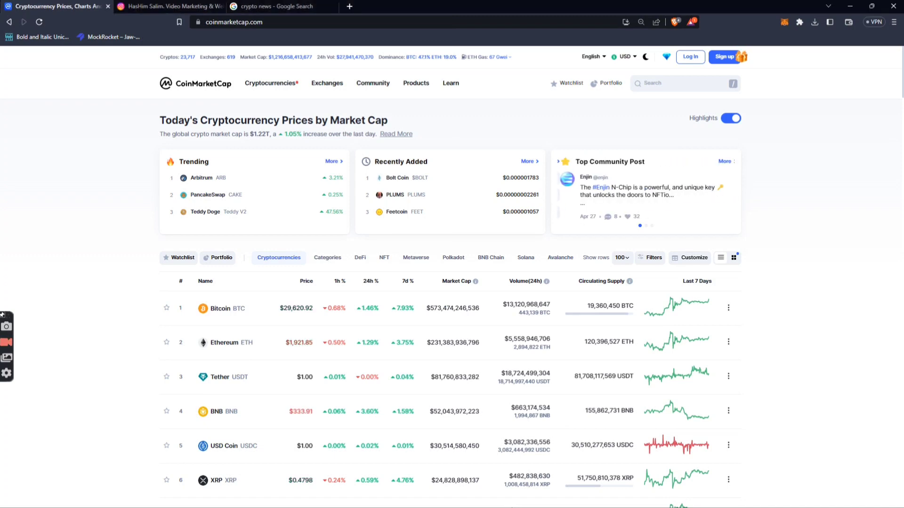
Show the cryptodracula0 Instagram profile with the notifications panel closed.
{"action": "scroll", "scroll_direction": "down", "scroll_amount": 3}
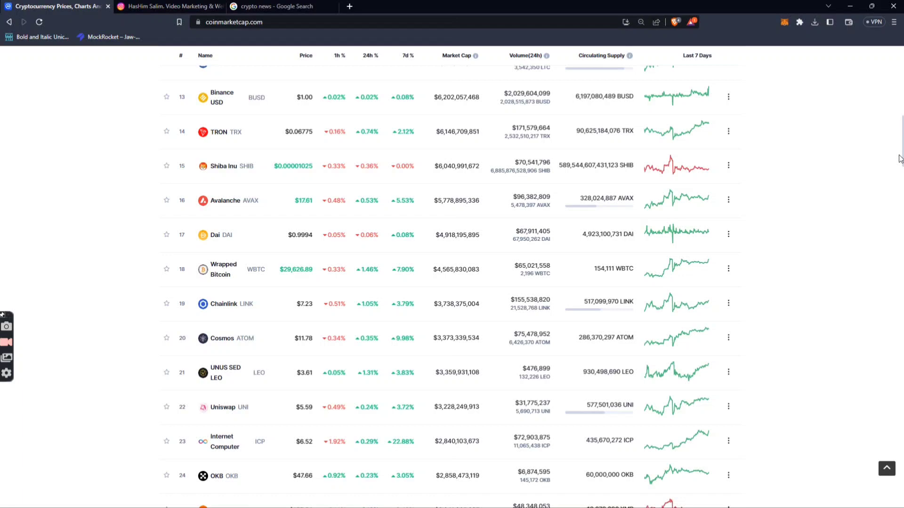
{"action": "scroll", "scroll_direction": "down", "scroll_amount": 3}
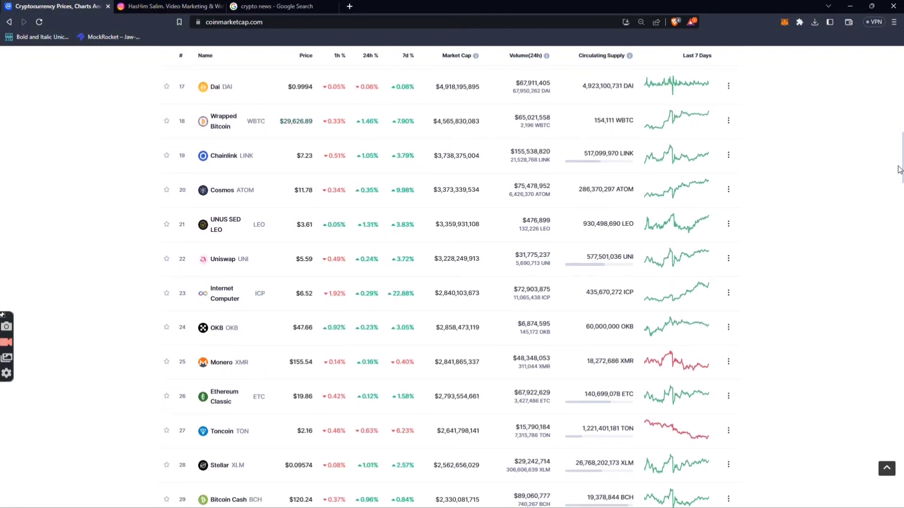
{"action": "scroll", "scroll_direction": "down", "scroll_amount": 3}
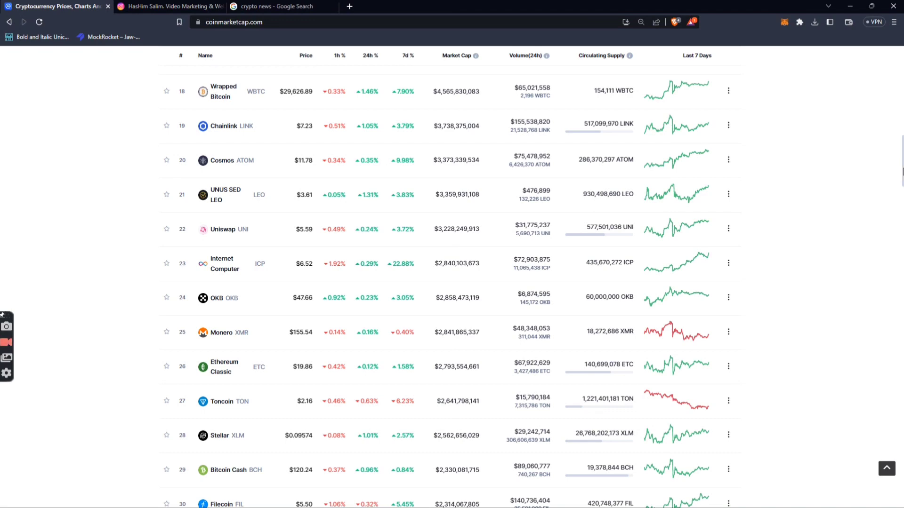
{"action": "scroll", "scroll_direction": "up", "scroll_amount": 3}
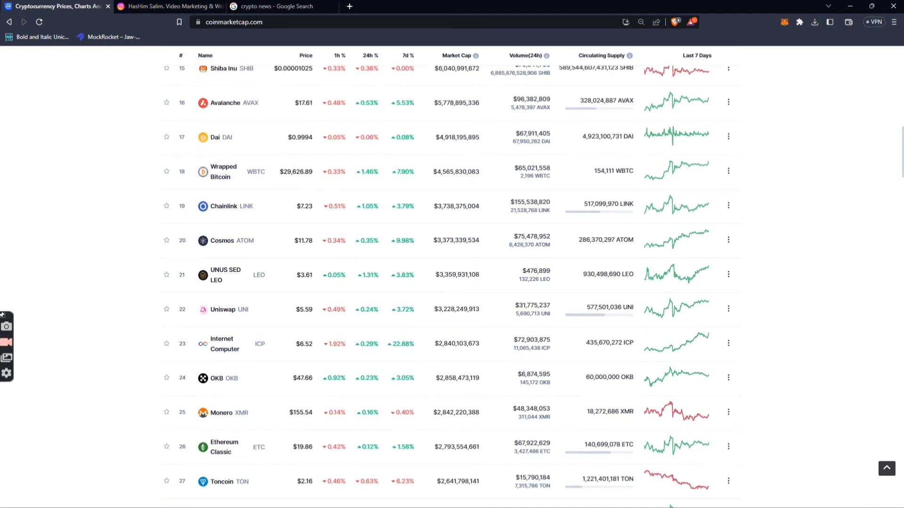
{"action": "scroll", "scroll_direction": "up", "scroll_amount": 3}
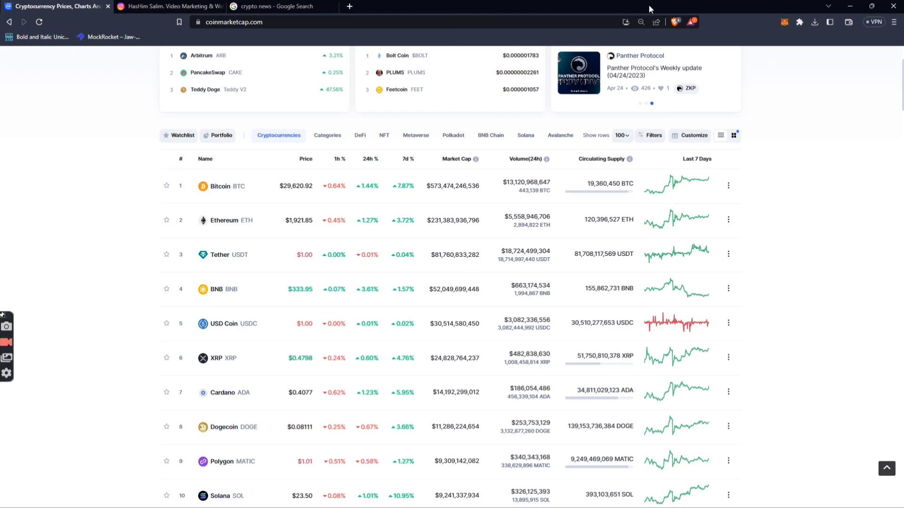
{"action": "left_click", "coordinate": [164, 6]}
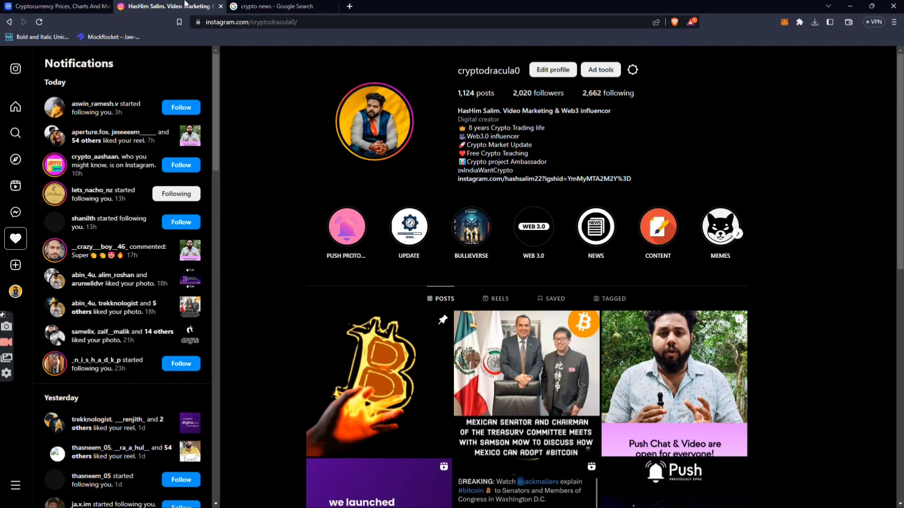
{"action": "left_click", "coordinate": [16, 239]}
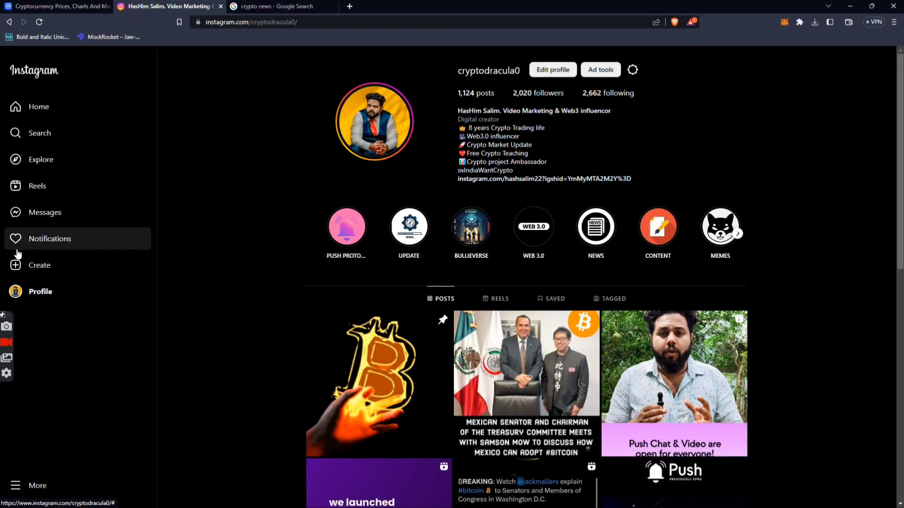
{"action": "mouse_move", "coordinate": [632, 262]}
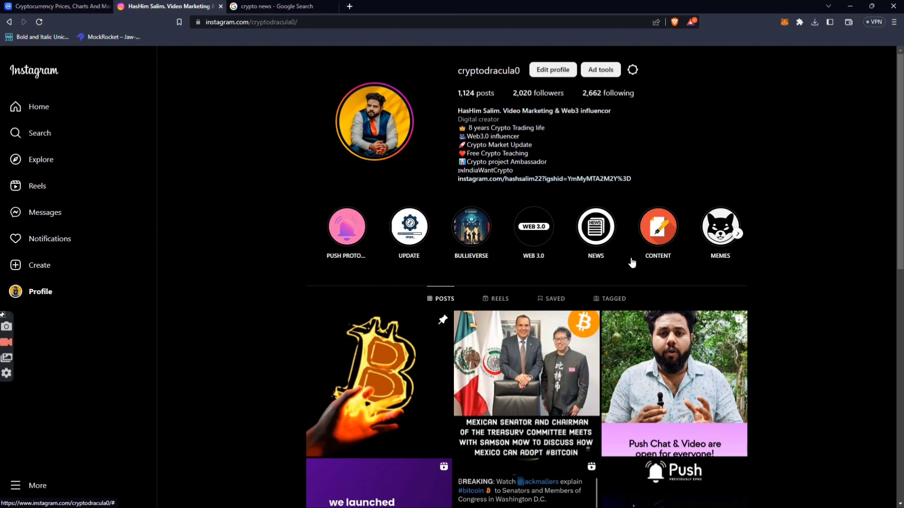
{"action": "scroll", "scroll_direction": "down", "scroll_amount": 3}
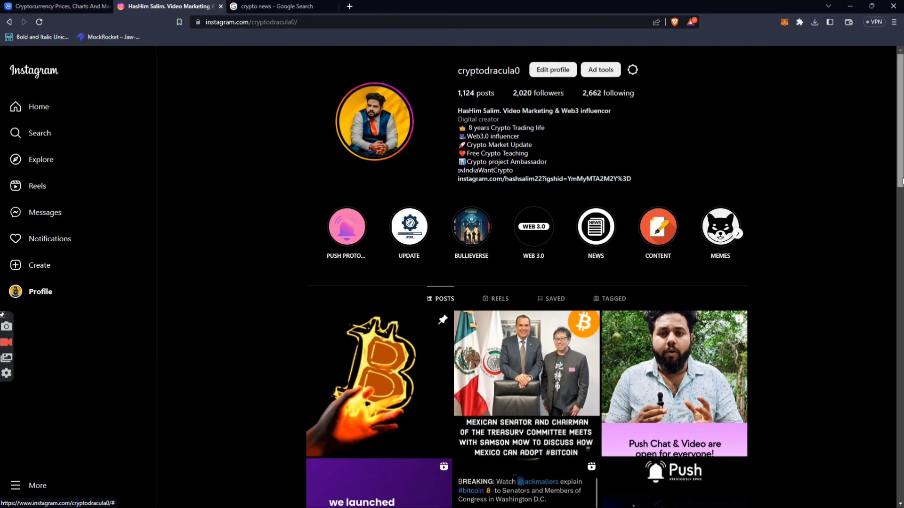
{"action": "scroll", "scroll_direction": "down", "scroll_amount": 3}
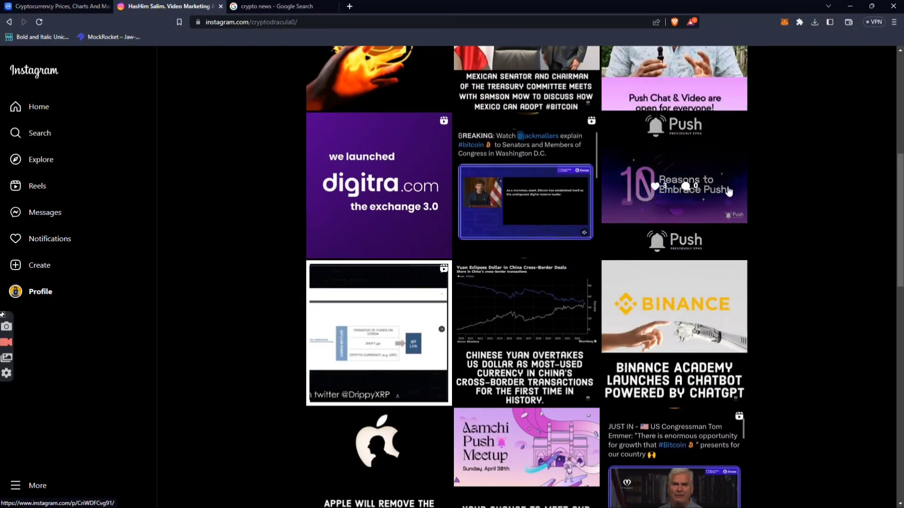
{"action": "mouse_move", "coordinate": [615, 260]}
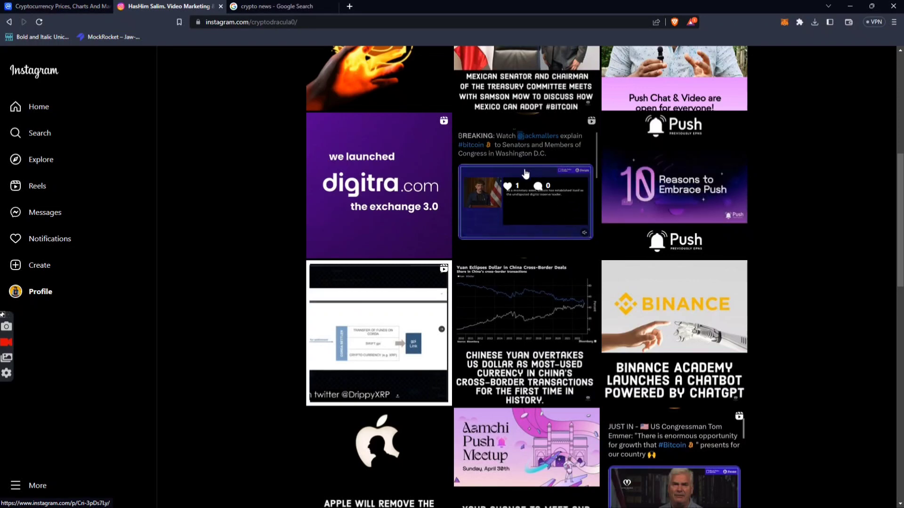
{"action": "mouse_move", "coordinate": [522, 195]}
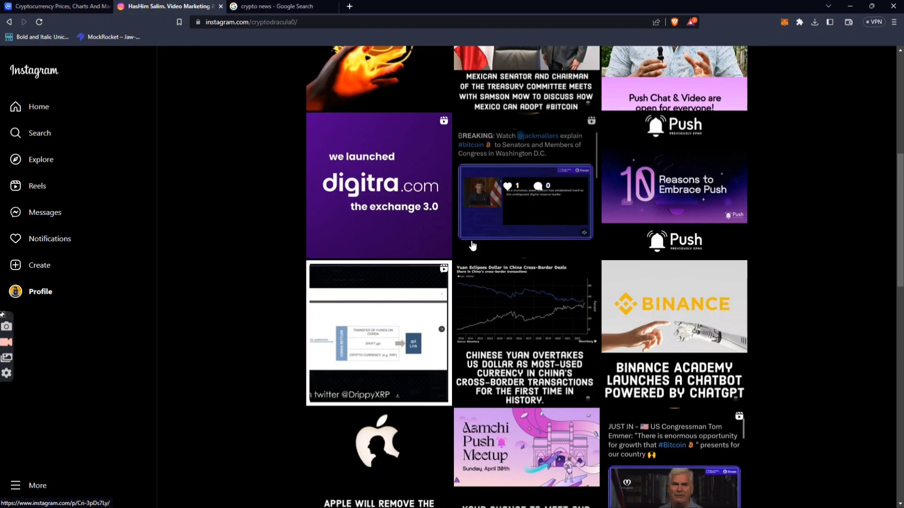
{"action": "mouse_move", "coordinate": [517, 208]}
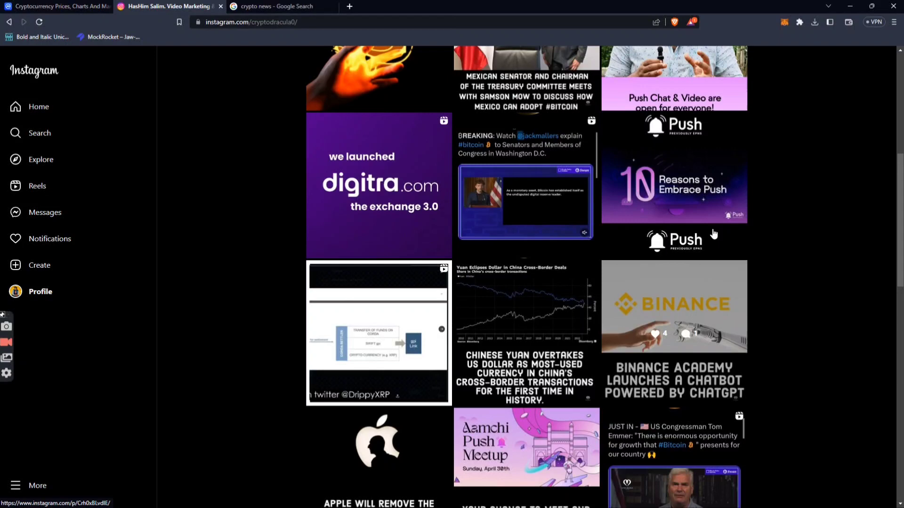
{"action": "scroll", "scroll_direction": "down", "scroll_amount": 3}
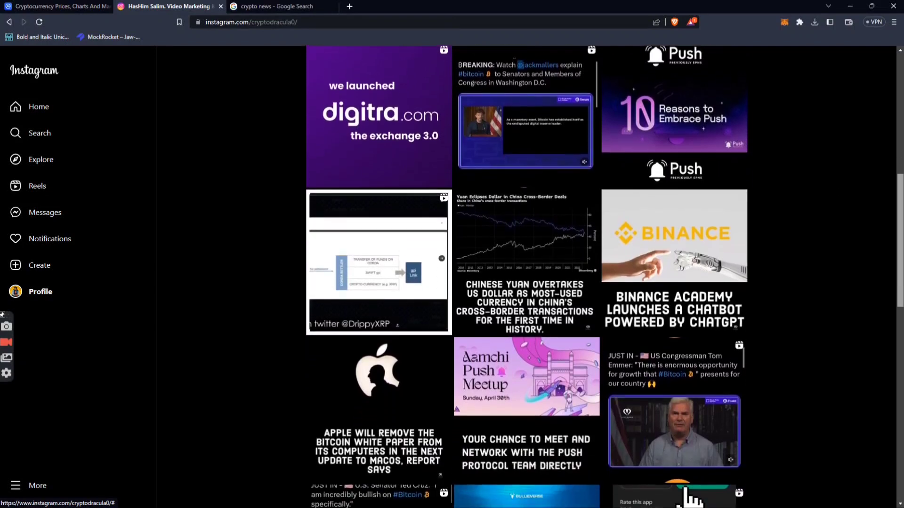
{"action": "scroll", "scroll_direction": "down", "scroll_amount": 3}
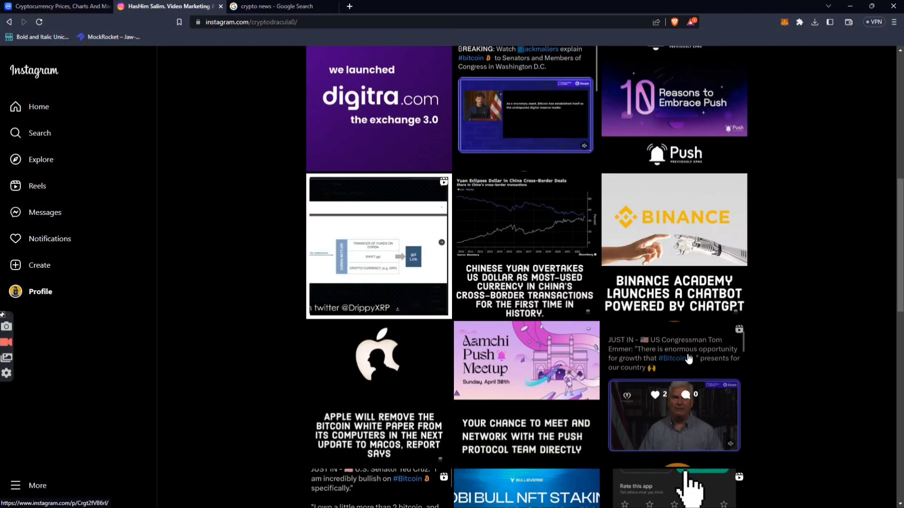
{"action": "scroll", "scroll_direction": "down", "scroll_amount": 3}
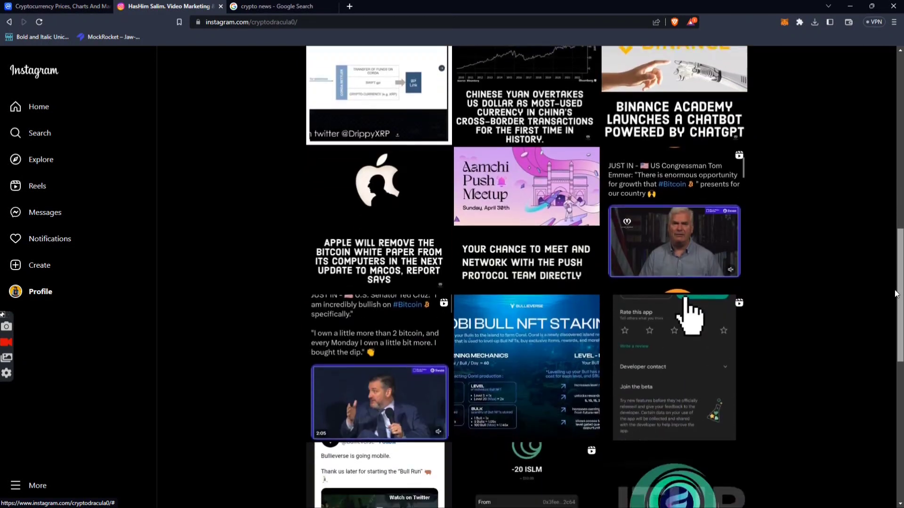
{"action": "scroll", "scroll_direction": "down", "scroll_amount": 3}
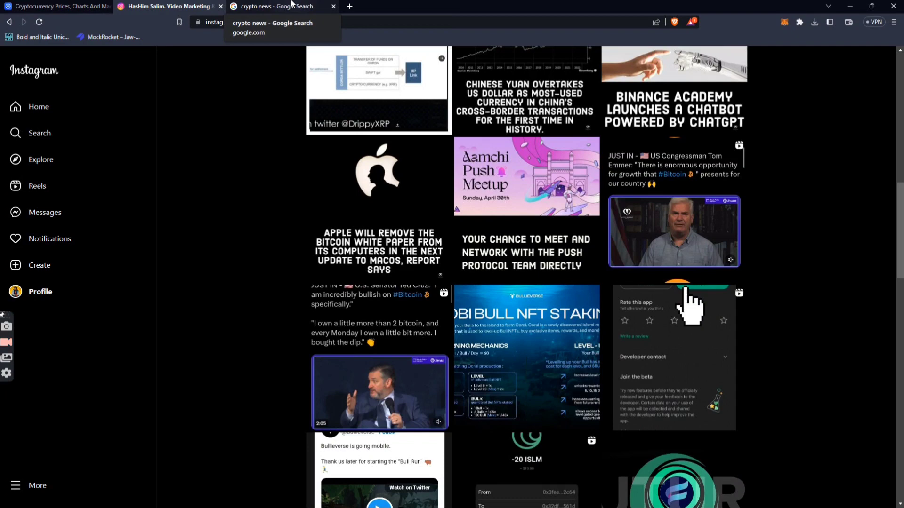
Reload and browse the Google crypto news search results.
{"action": "left_click", "coordinate": [281, 6]}
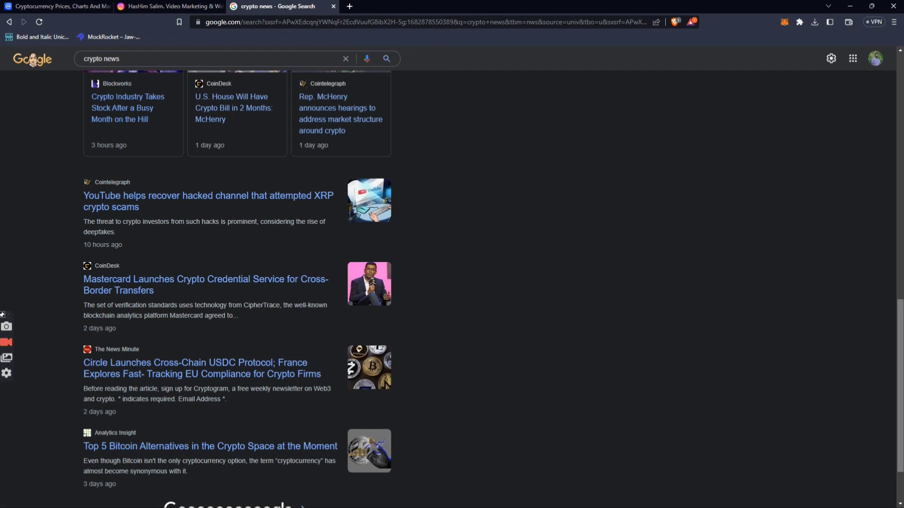
{"action": "scroll", "scroll_direction": "up", "scroll_amount": 3}
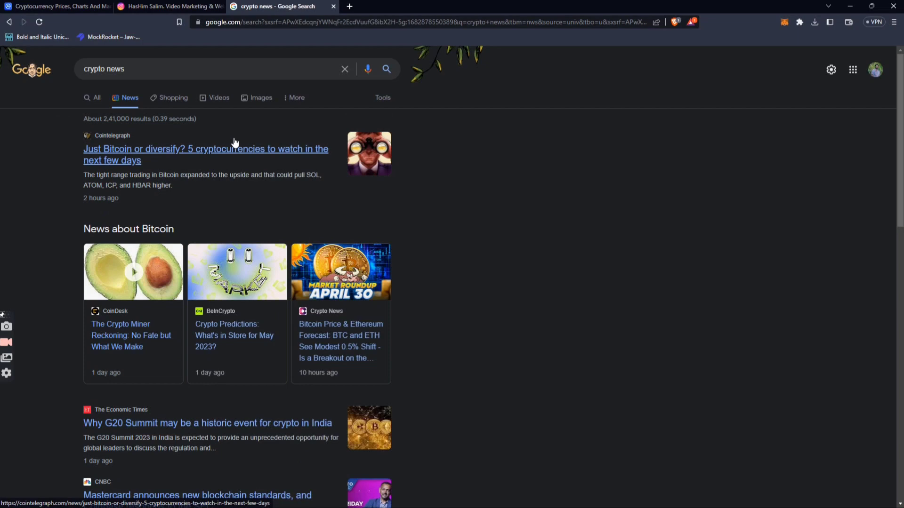
{"action": "left_click", "coordinate": [41, 23]}
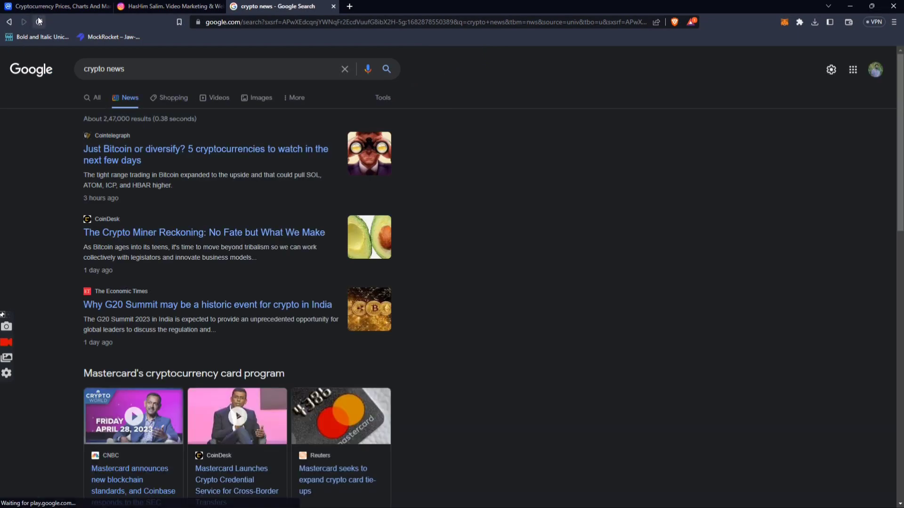
{"action": "mouse_move", "coordinate": [35, 23]}
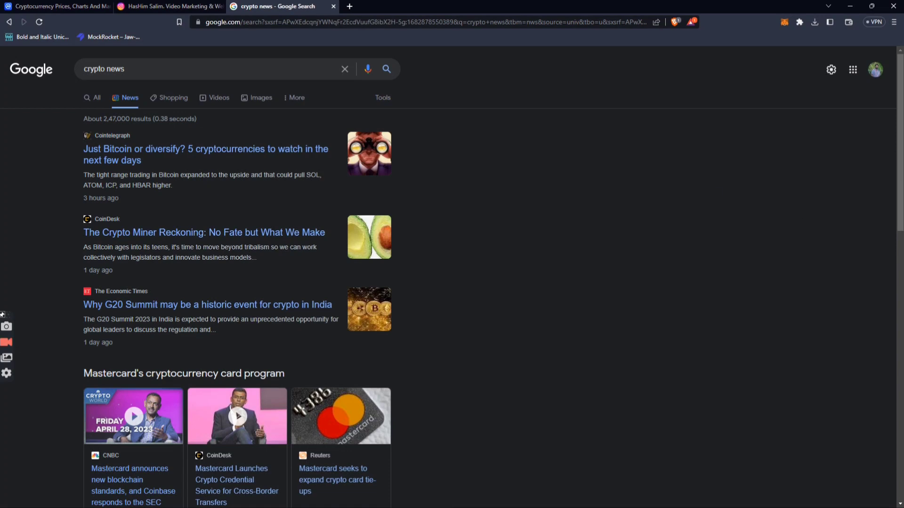
{"action": "scroll", "scroll_direction": "down", "scroll_amount": 3}
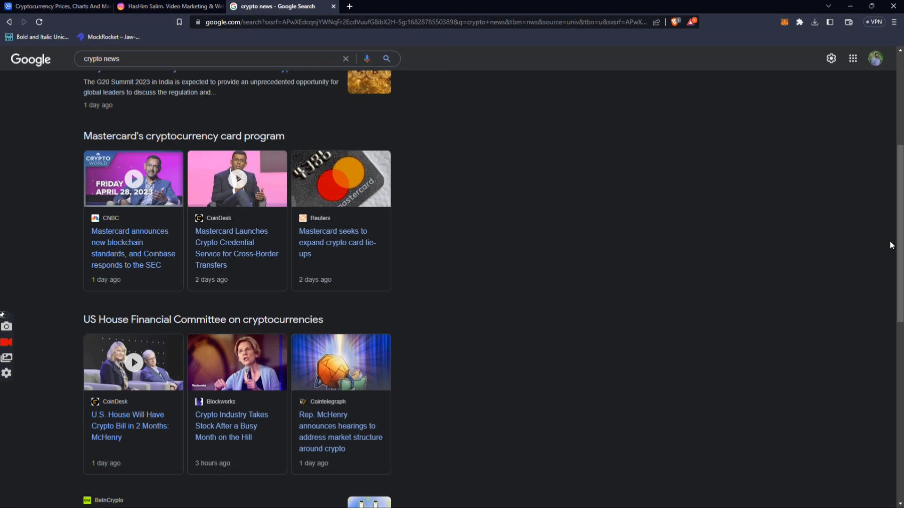
Return to the CoinMarketCap price rankings page, scrolled back to the top.
{"action": "left_click", "coordinate": [56, 7]}
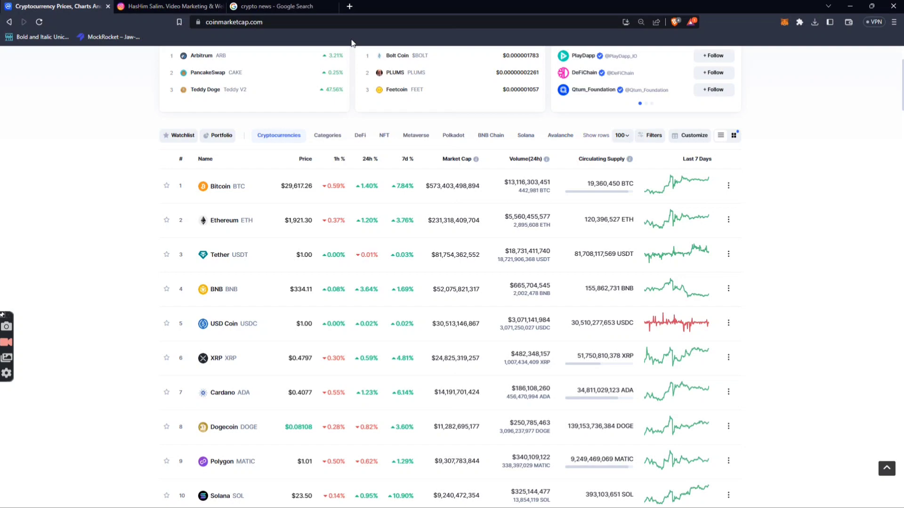
{"action": "scroll", "scroll_direction": "down", "scroll_amount": 3}
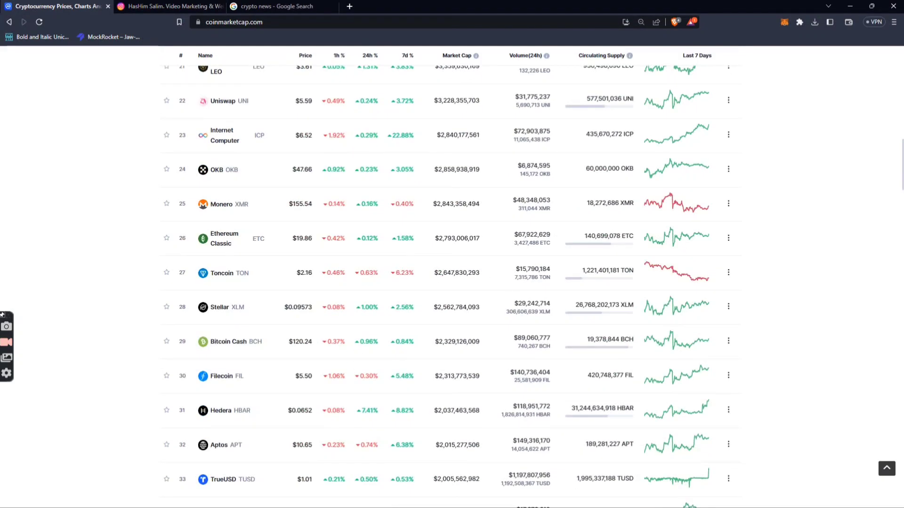
{"action": "scroll", "scroll_direction": "up", "scroll_amount": 3}
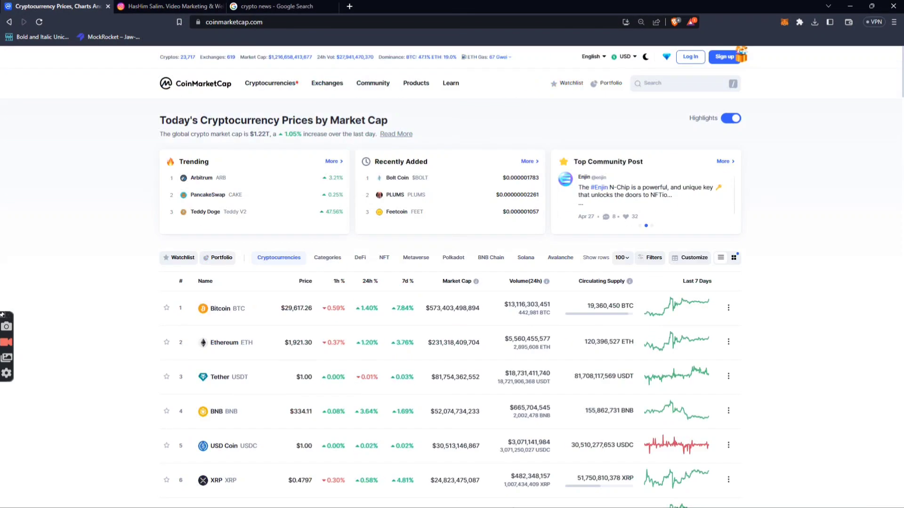
Search CoinMarketCap for 'pus' and open the Push Protocol (PUSH) token page.
{"action": "left_click", "coordinate": [685, 84]}
{"action": "type", "text": "["}
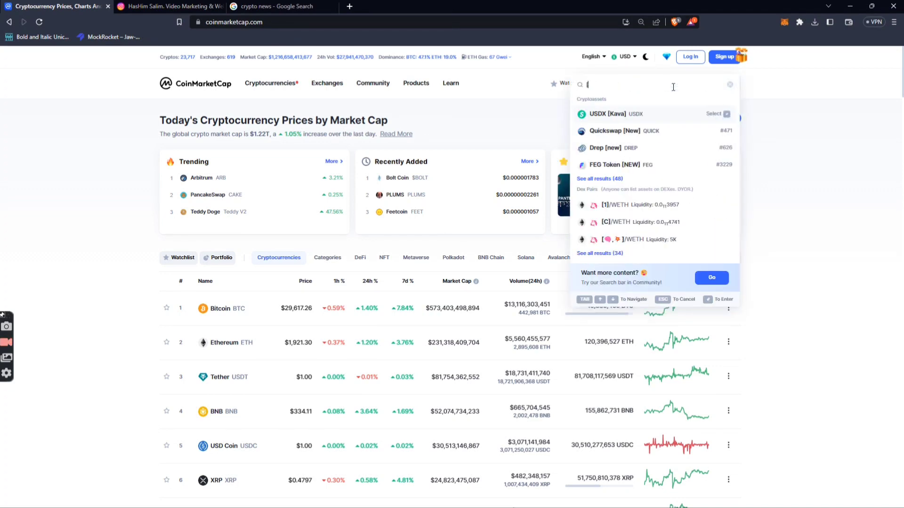
{"action": "type", "text": "push"}
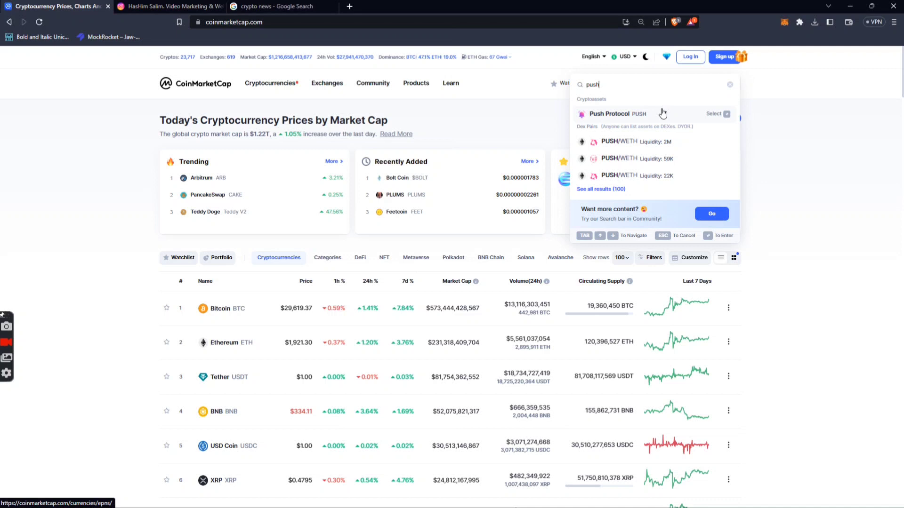
{"action": "left_click", "coordinate": [608, 114]}
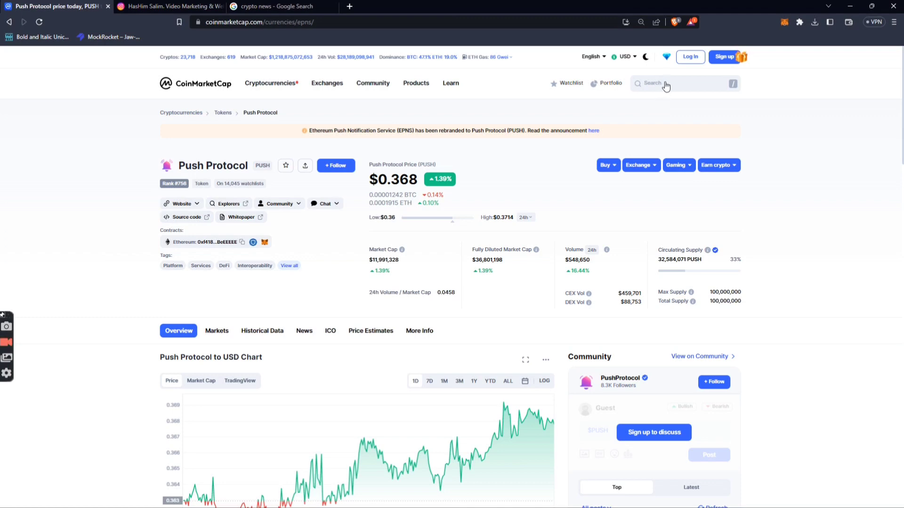
Review the Push Protocol page, then reopen CoinMarketCap's coin search.
{"action": "left_click", "coordinate": [666, 83]}
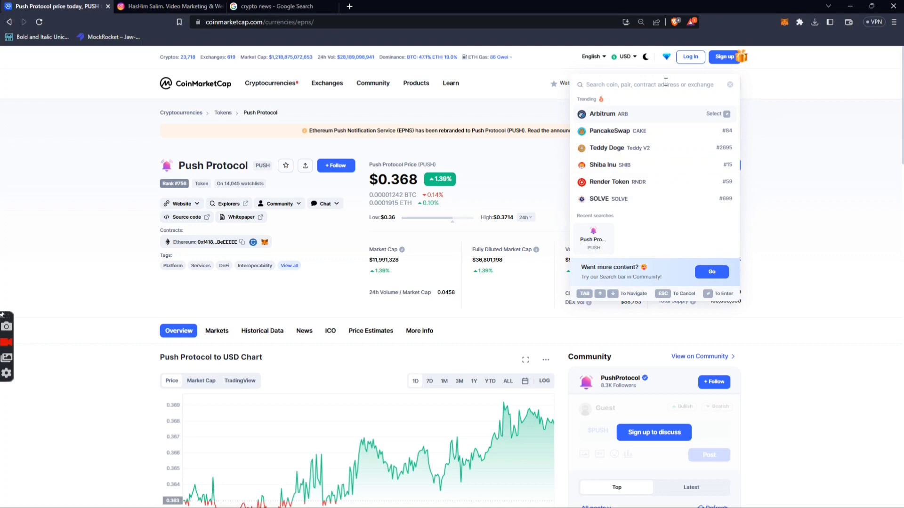
Search 'bull', open the Bullieverse ($BULL) page and expand its Community links.
{"action": "type", "text": "bullie"}
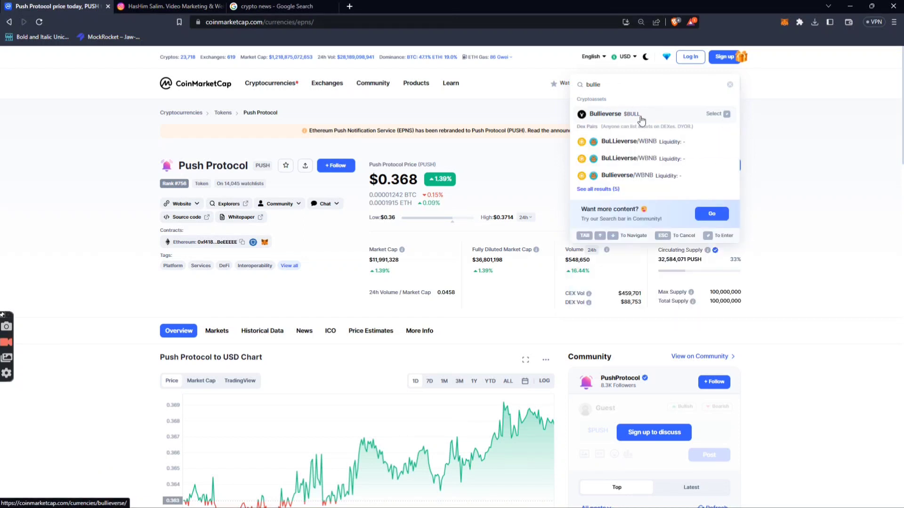
{"action": "left_click", "coordinate": [604, 114]}
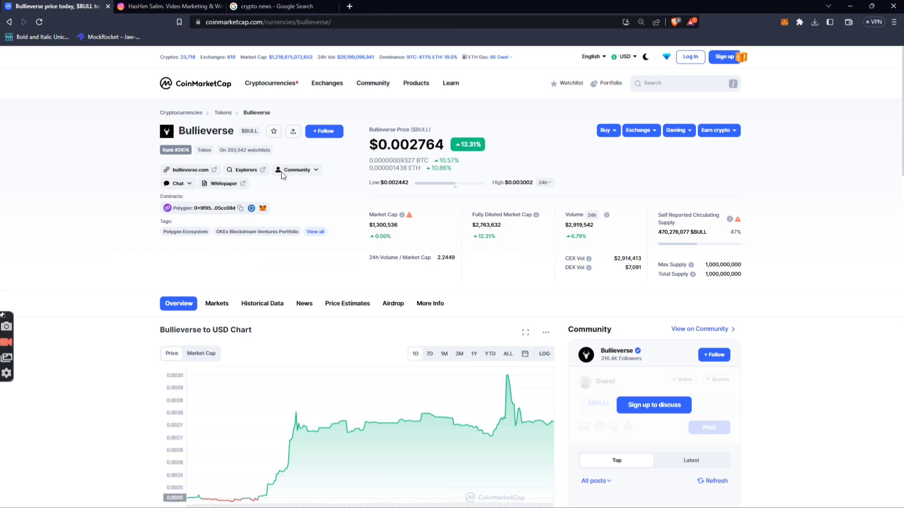
{"action": "left_click", "coordinate": [297, 170]}
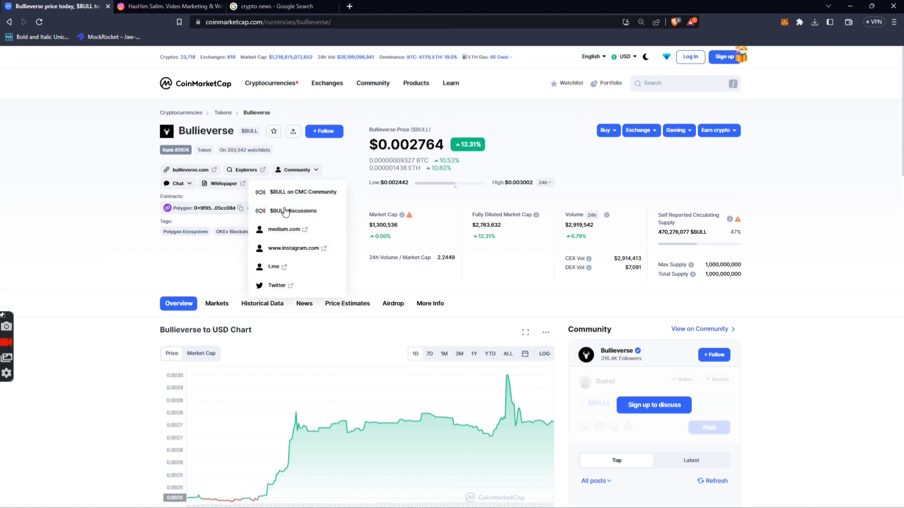
Open Bullieverse's Twitter profile and attempt to retweet its pinned tweet.
{"action": "left_click", "coordinate": [276, 285]}
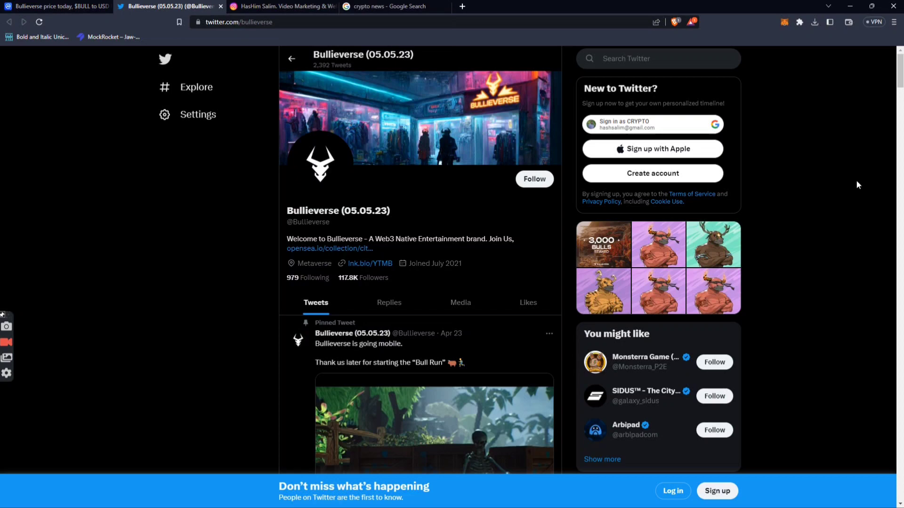
{"action": "scroll", "scroll_direction": "down", "scroll_amount": 3}
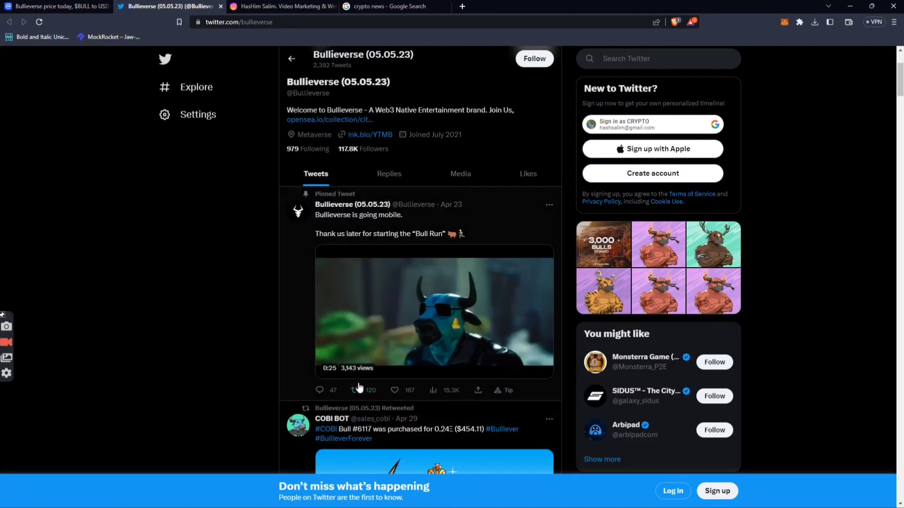
{"action": "left_click", "coordinate": [355, 390]}
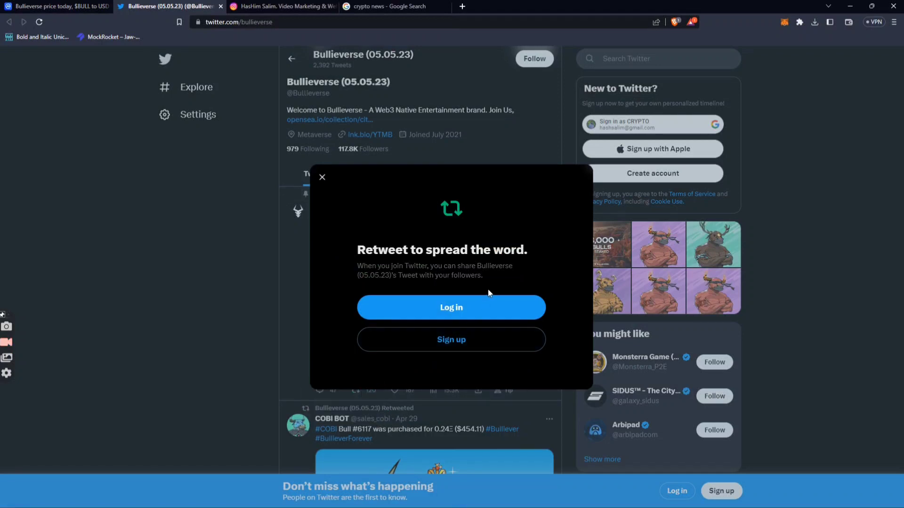
Log in to Twitter using the linked Google account.
{"action": "left_click", "coordinate": [451, 307]}
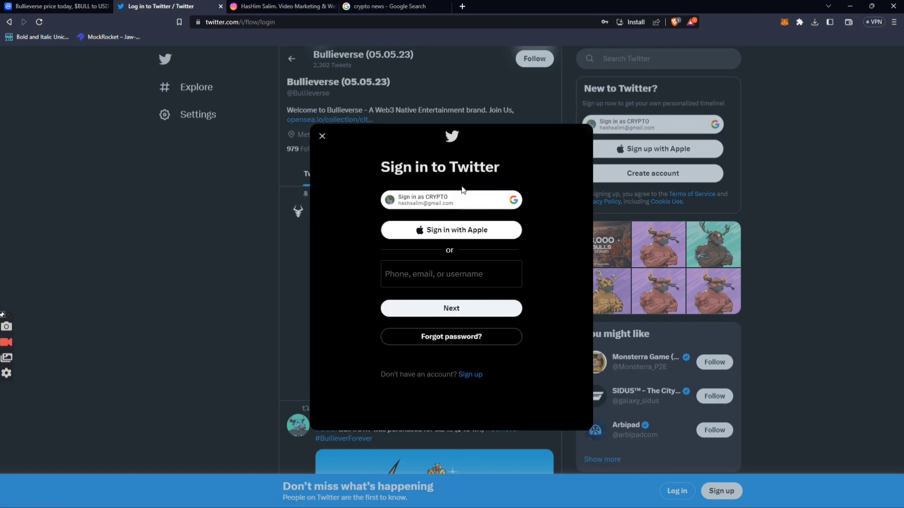
{"action": "left_click", "coordinate": [451, 200]}
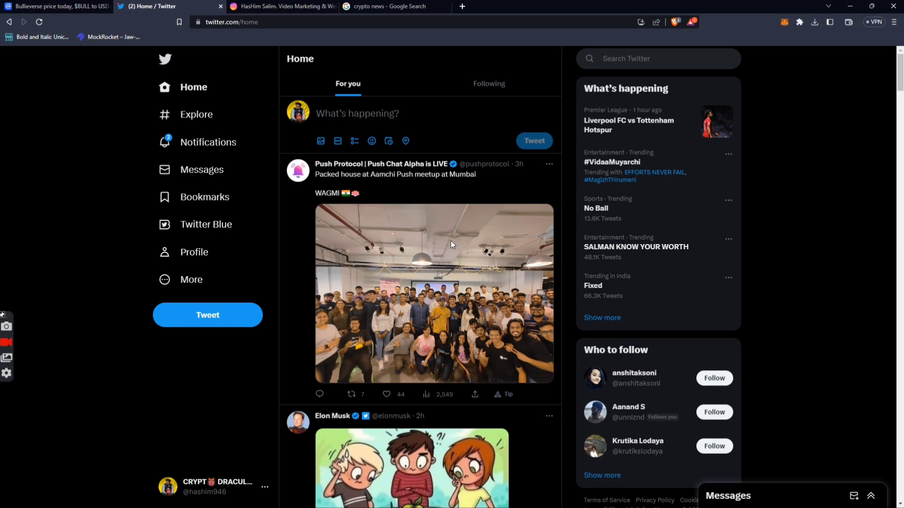
{"action": "mouse_move", "coordinate": [459, 59]}
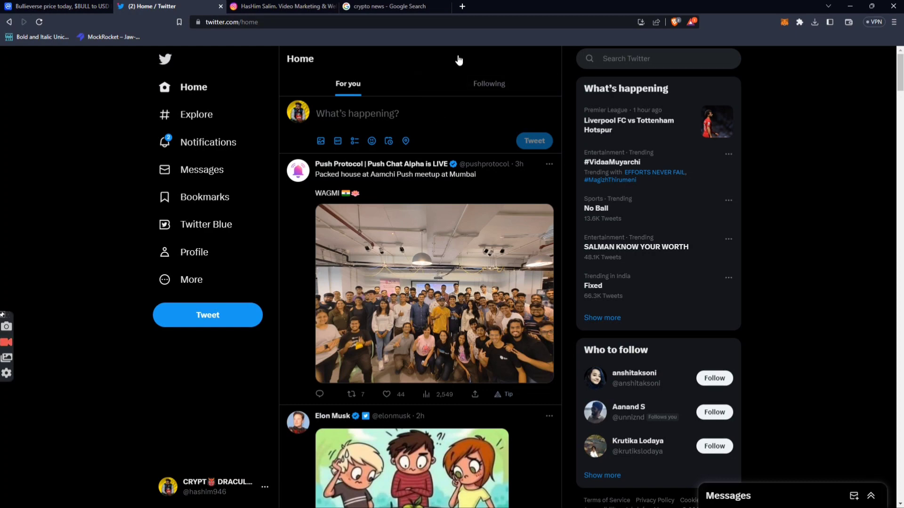
{"action": "mouse_move", "coordinate": [433, 190]}
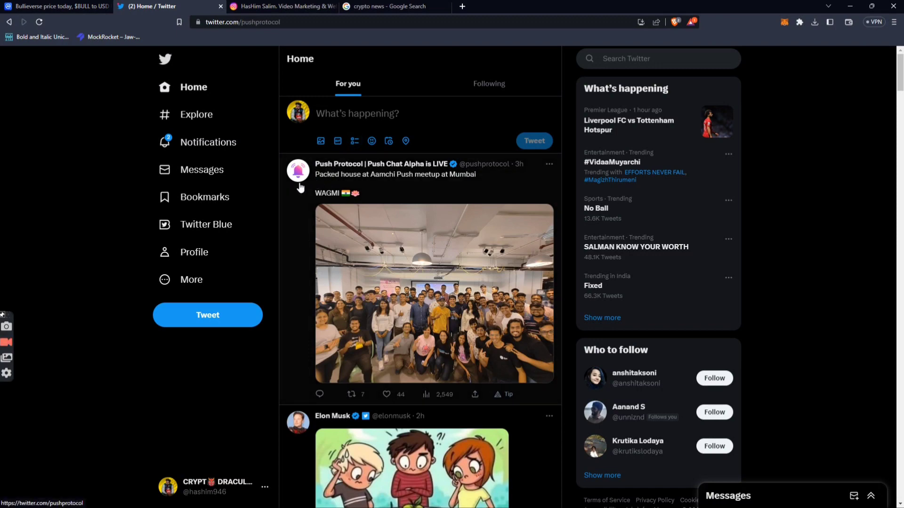
Open Push Protocol's Twitter profile from the feed and scroll its tweets.
{"action": "left_click", "coordinate": [379, 164]}
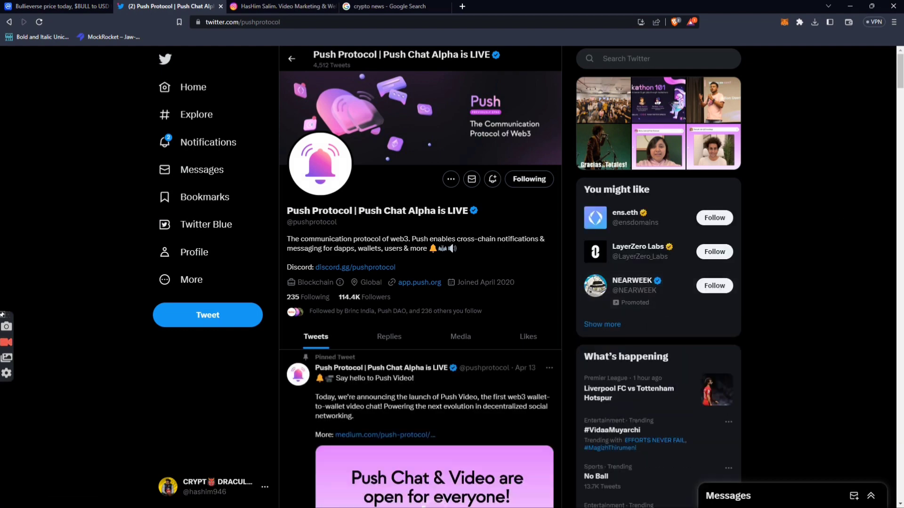
{"action": "scroll", "scroll_direction": "down", "scroll_amount": 3}
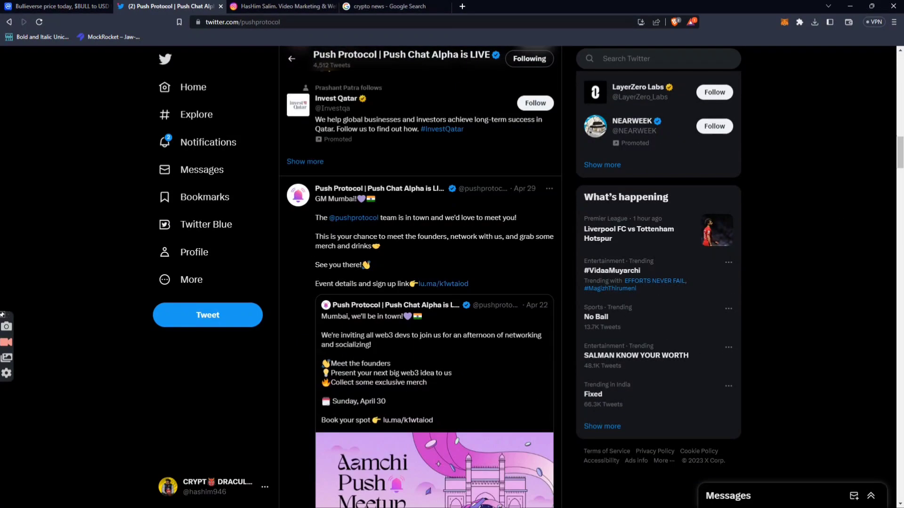
{"action": "scroll", "scroll_direction": "down", "scroll_amount": 3}
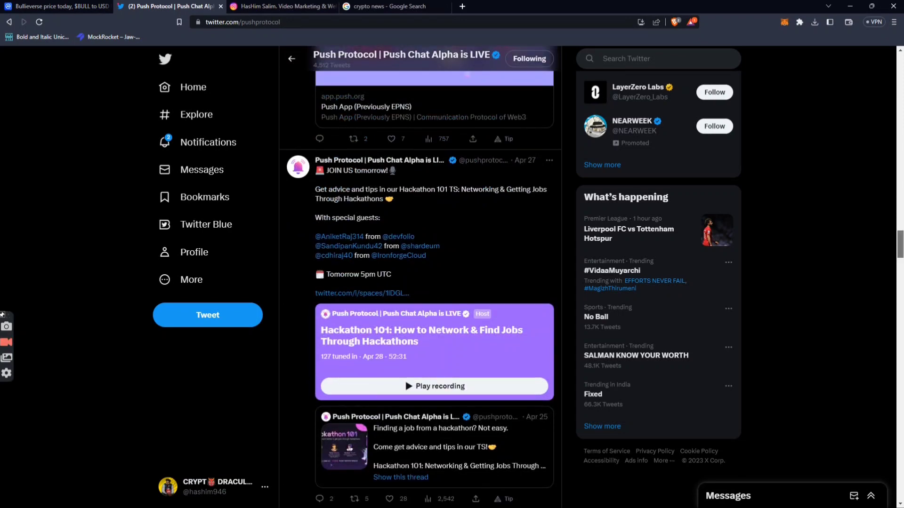
{"action": "scroll", "scroll_direction": "down", "scroll_amount": 3}
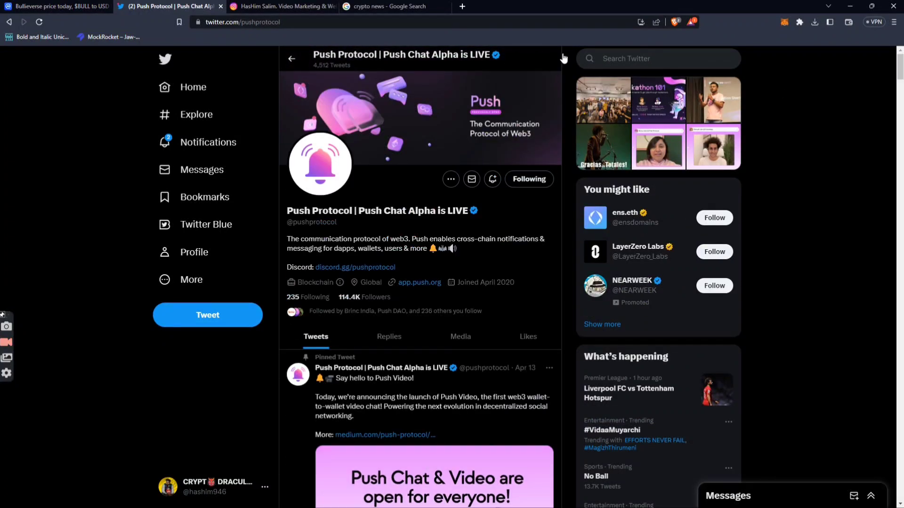
{"action": "left_click", "coordinate": [658, 58]}
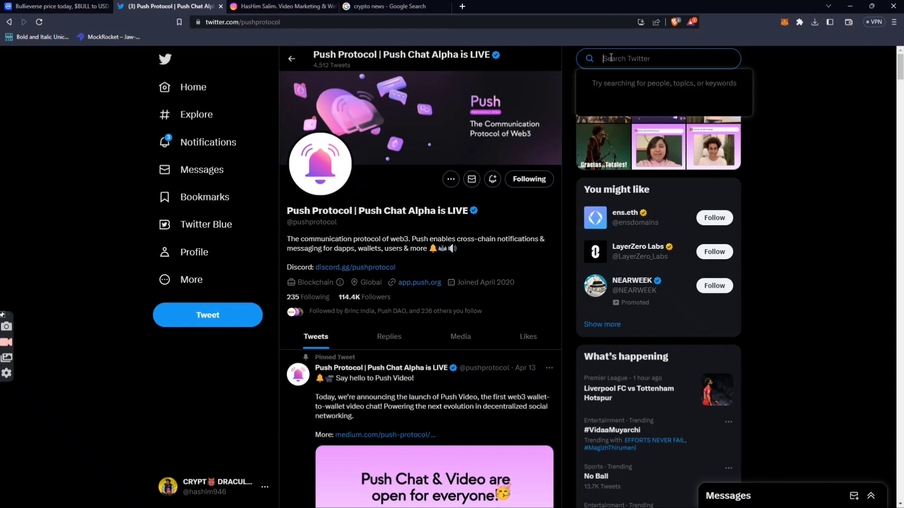
Search Twitter for 'bu' and open the Bullieverse account.
{"action": "type", "text": "bull"}
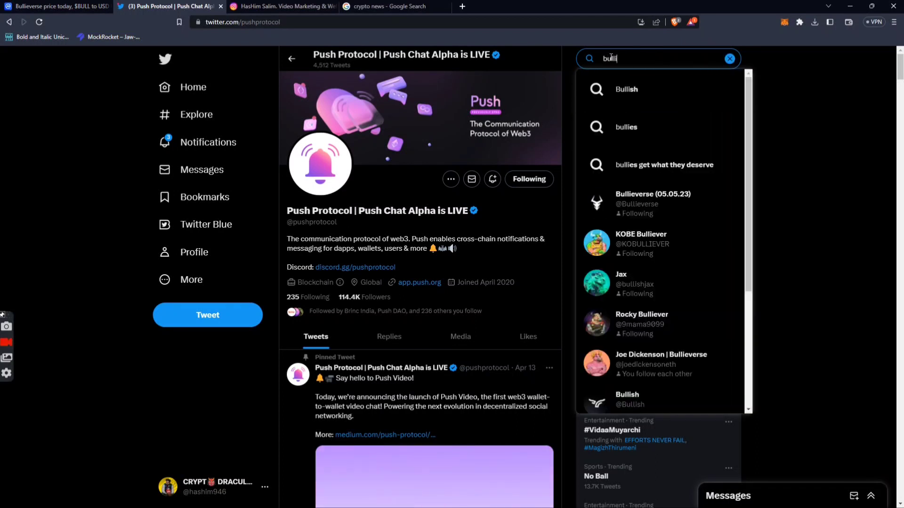
{"action": "left_click", "coordinate": [652, 203]}
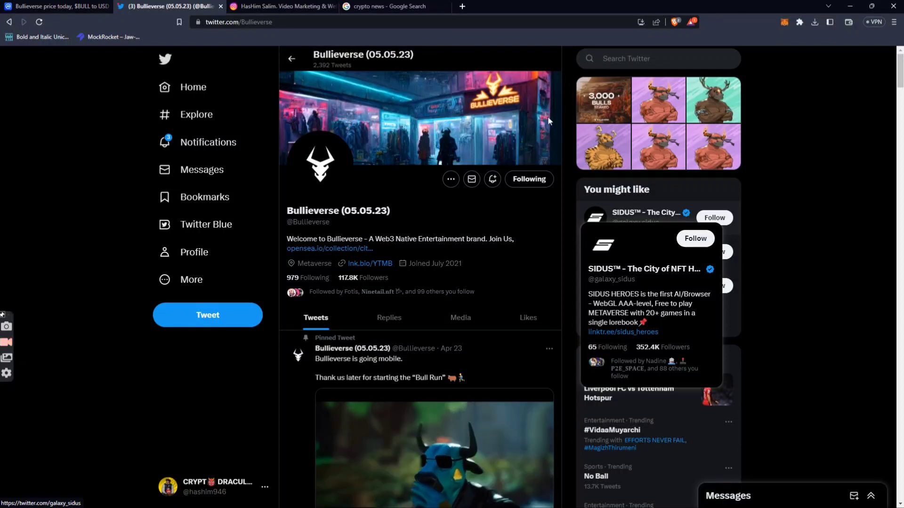
Return to CoinMarketCap's homepage price rankings via the logo.
{"action": "left_click", "coordinate": [61, 7]}
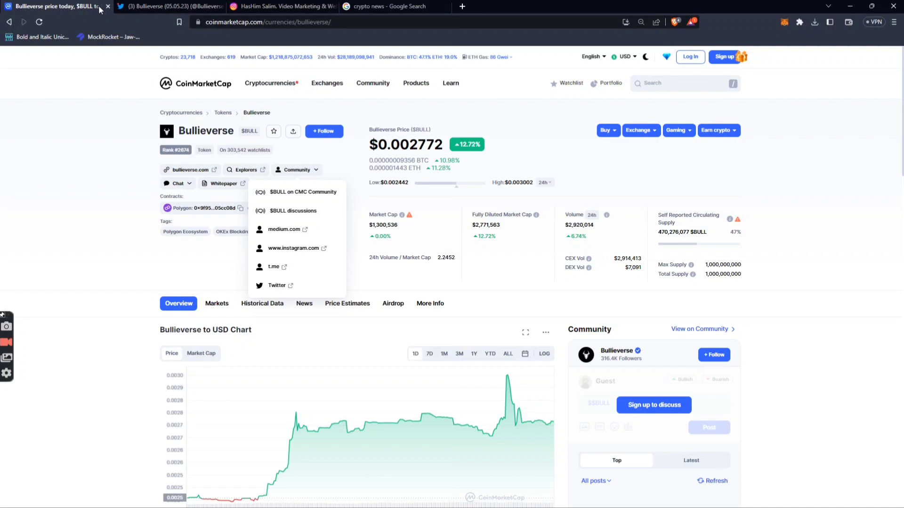
{"action": "left_click", "coordinate": [195, 84]}
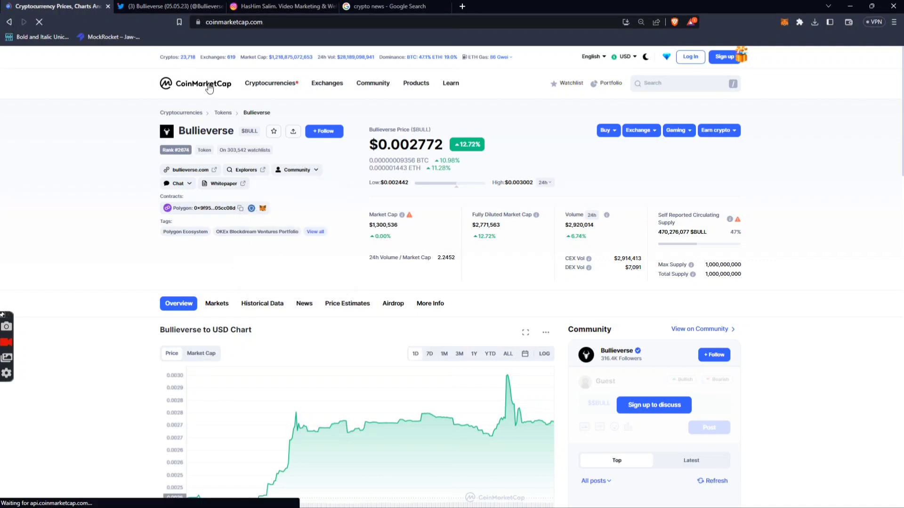
{"action": "left_click", "coordinate": [204, 83]}
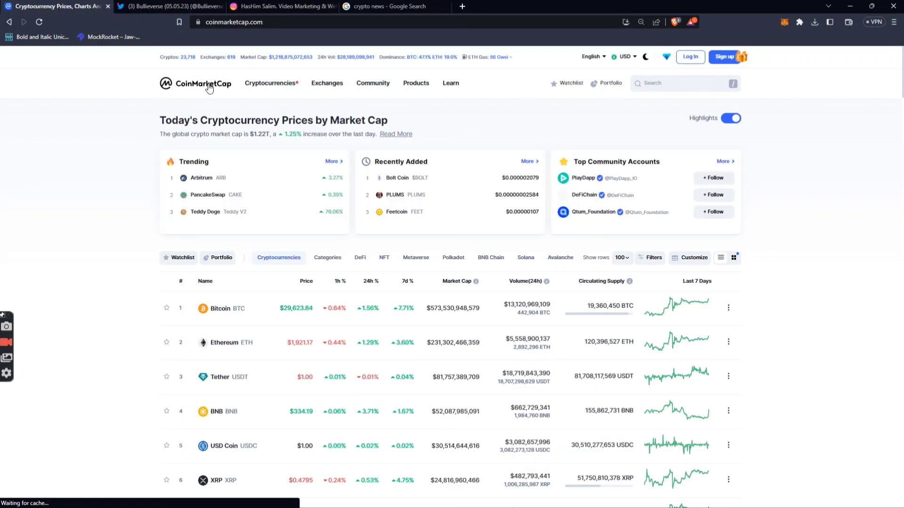